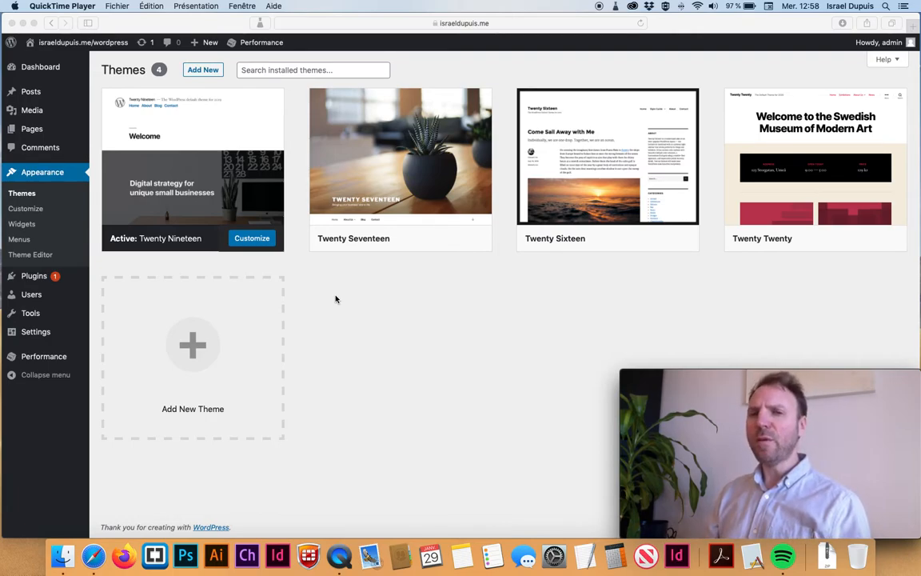
pyautogui.moveTo(382, 255)
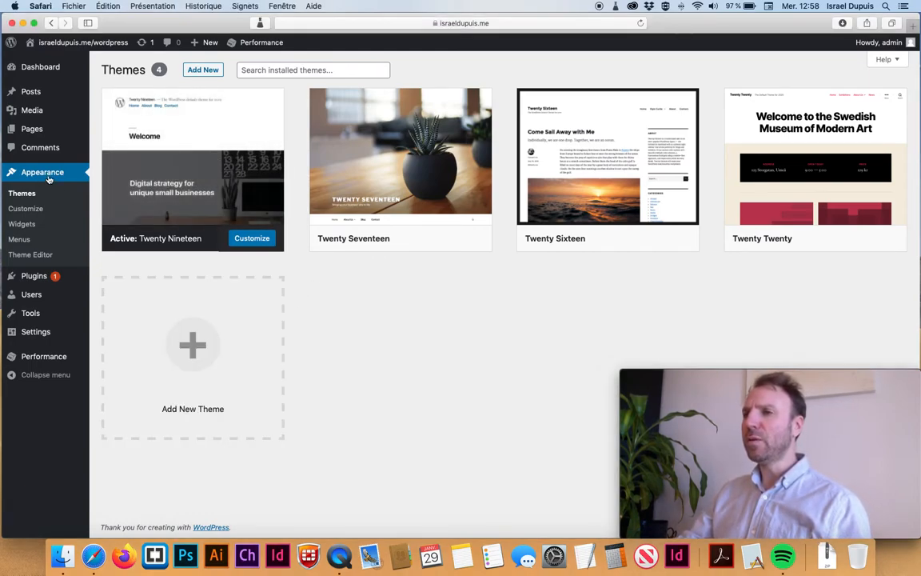
pyautogui.moveTo(209, 173)
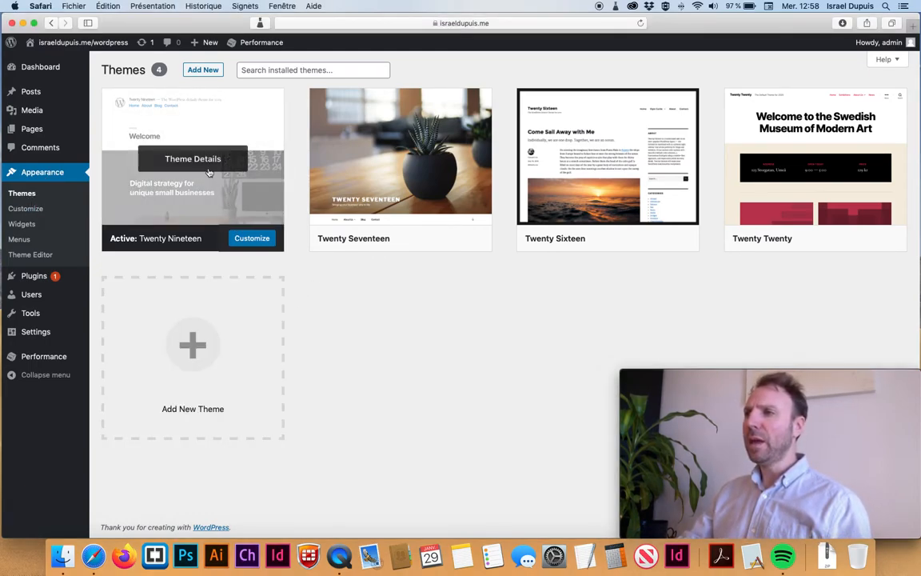
pyautogui.moveTo(195, 279)
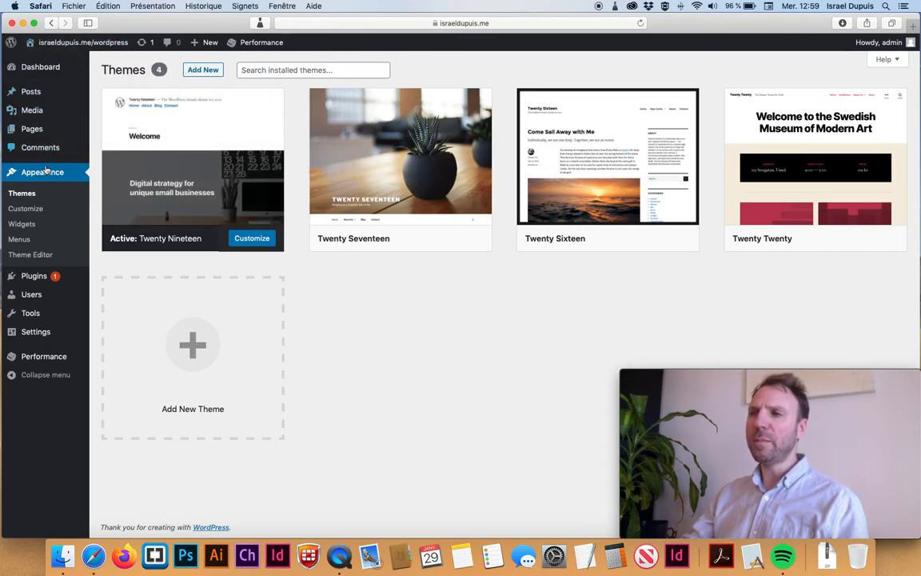
pyautogui.moveTo(272, 247)
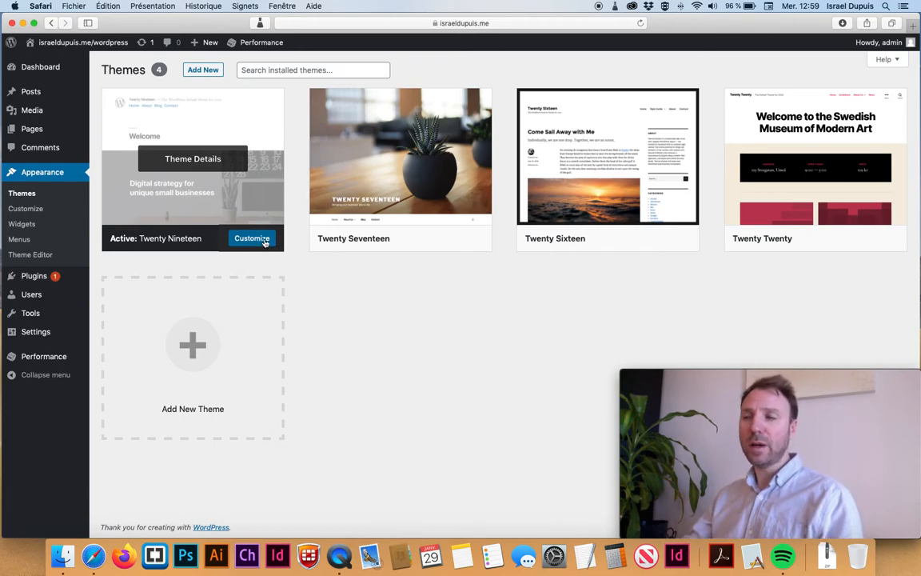
# Customize Twenty Nineteen and set its Primary Color to Custom in the Colors section
pyautogui.click(251, 238)
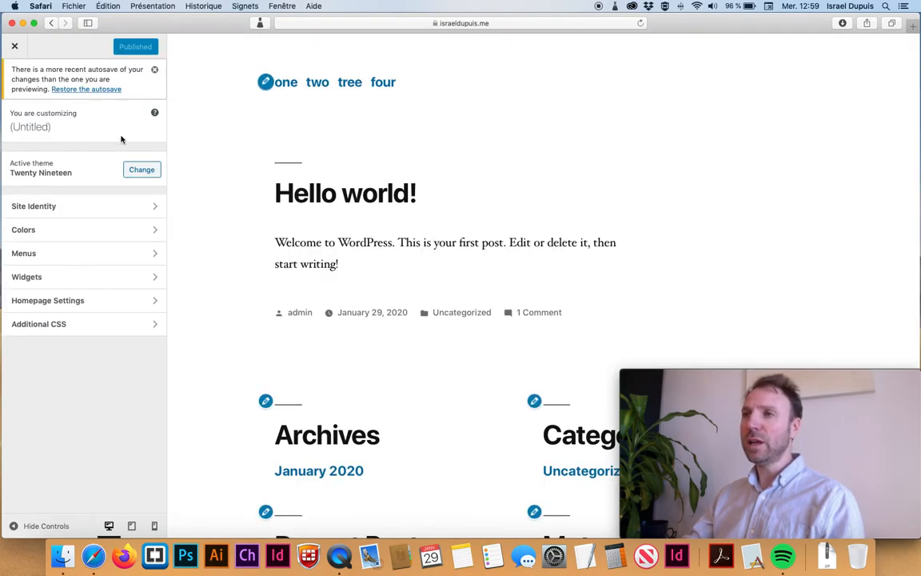
pyautogui.moveTo(117, 133)
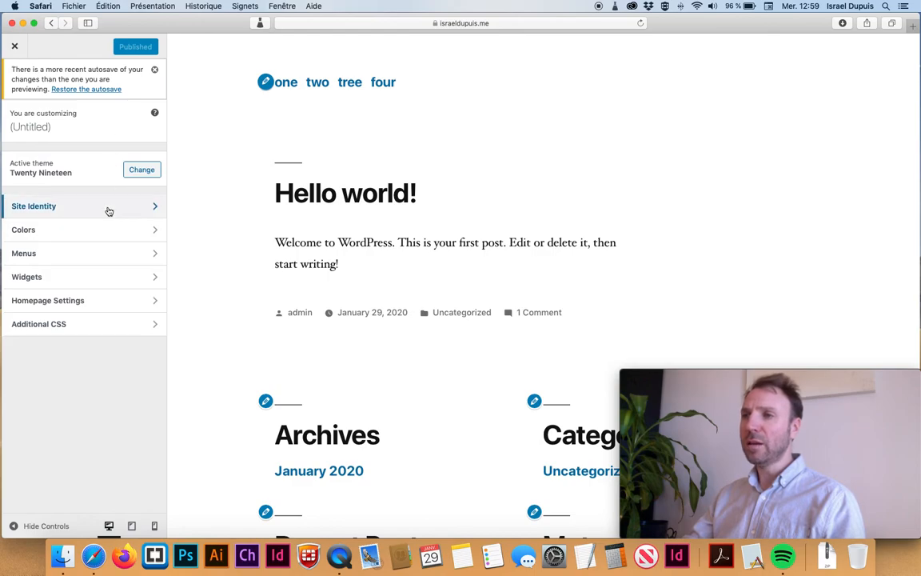
pyautogui.moveTo(102, 231)
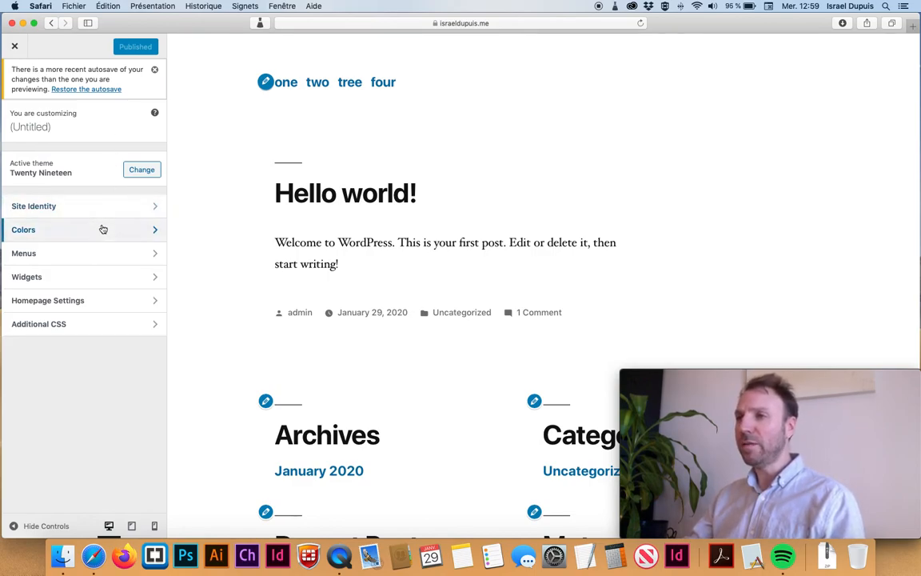
pyautogui.click(80, 230)
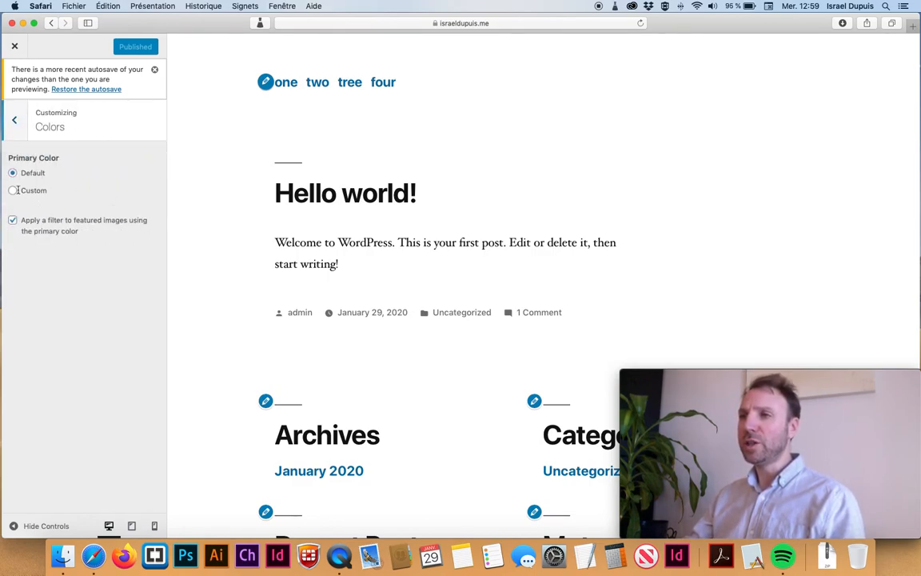
pyautogui.click(15, 190)
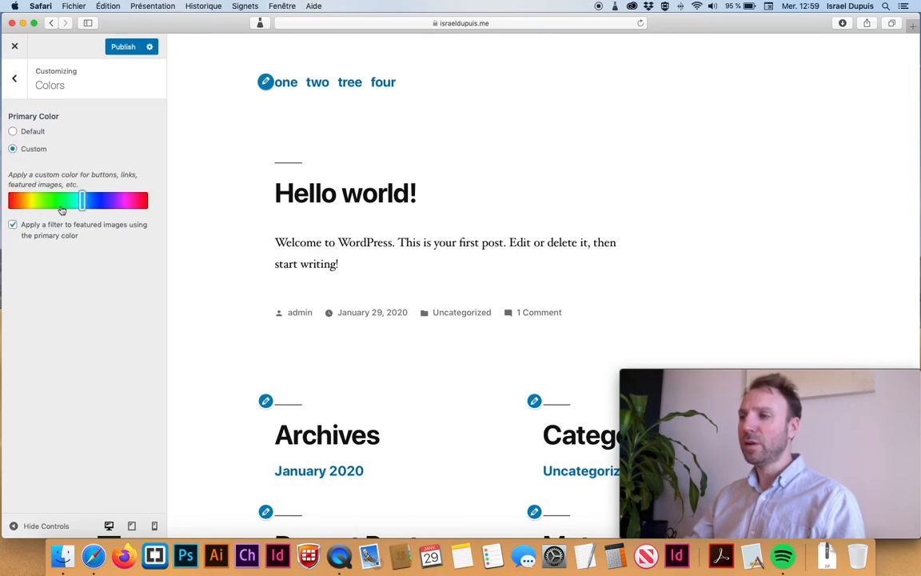